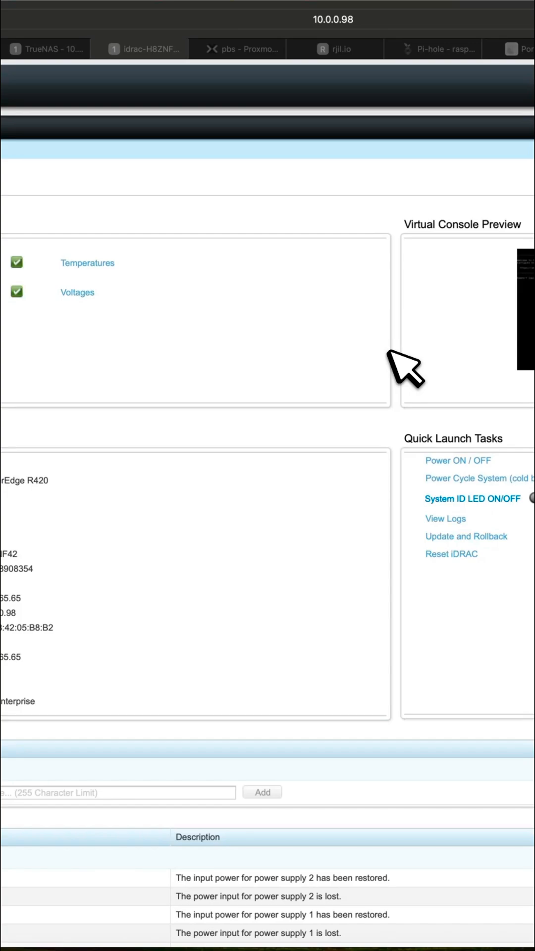
{"action": "mouse_move", "coordinate": [219, 475]}
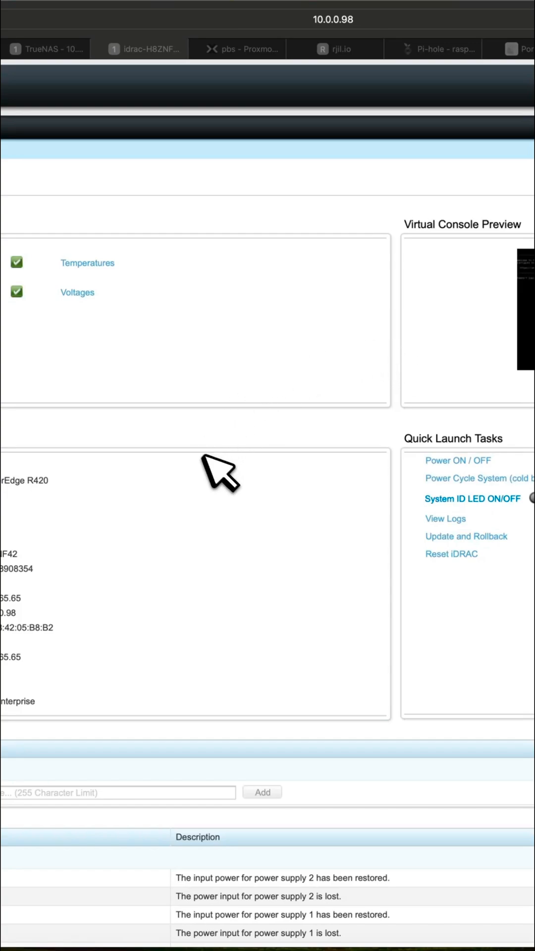